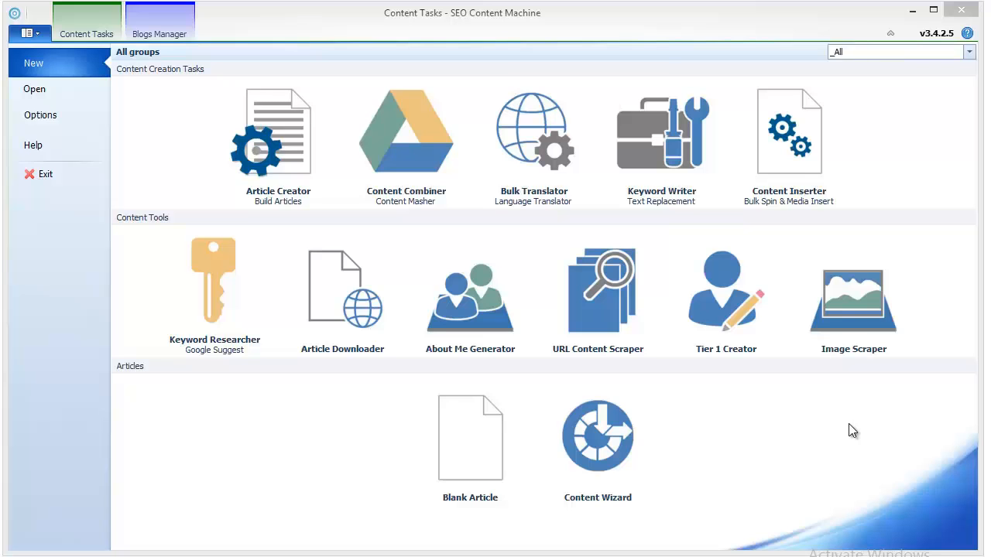
mouse_move(372, 423)
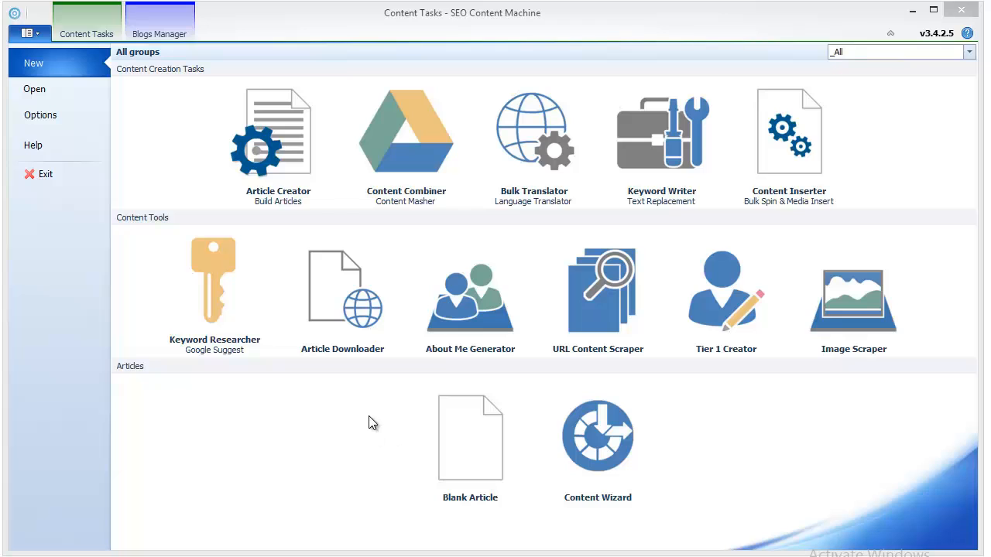
mouse_move(356, 260)
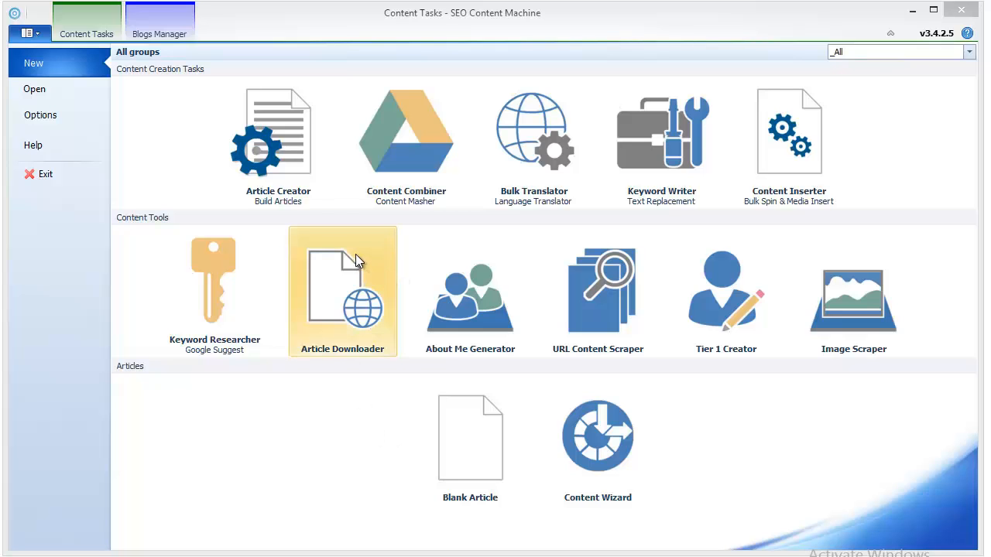
Step: Launch the Article Downloader tool from Content Tools, showing its empty keyword list
double_click(342, 291)
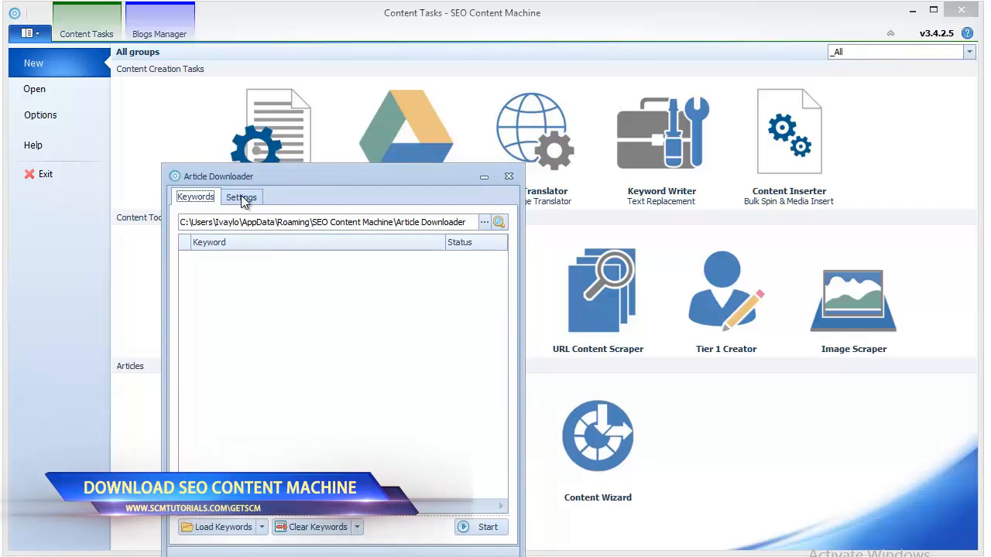
Step: Show the downloader's scraper and output settings at defaults: 25 articles per keyword, no auto spin
click(242, 197)
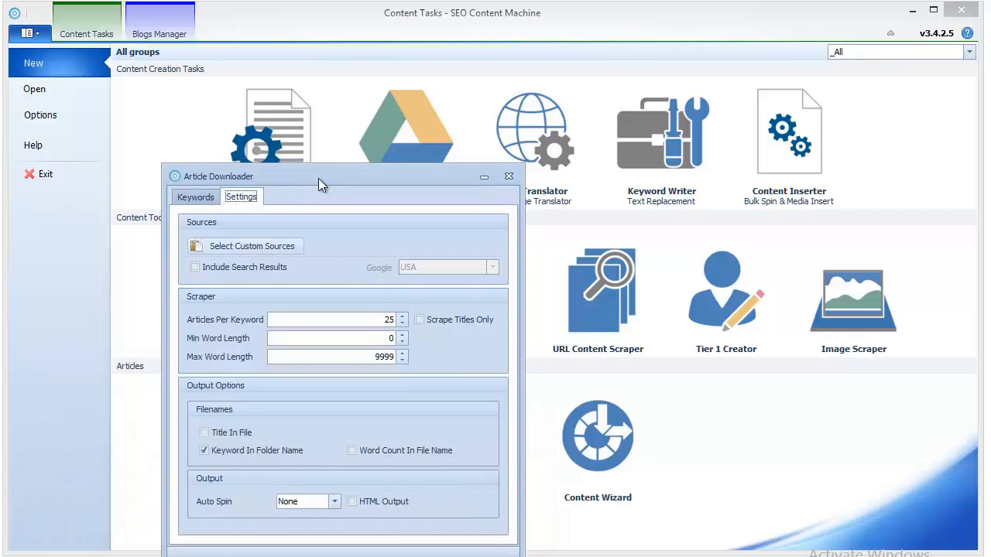
drag(322, 177, 410, 85)
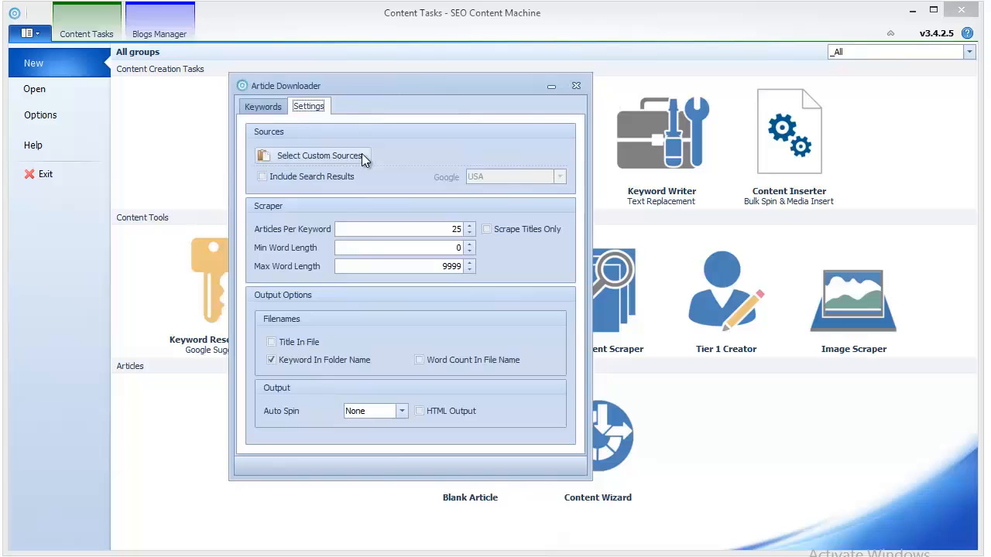
mouse_move(462, 143)
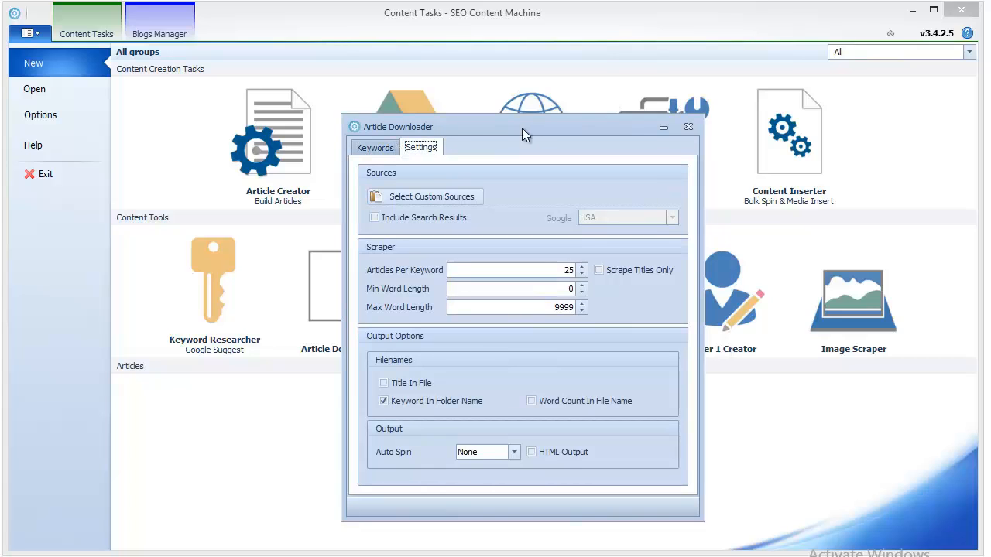
drag(524, 127, 403, 140)
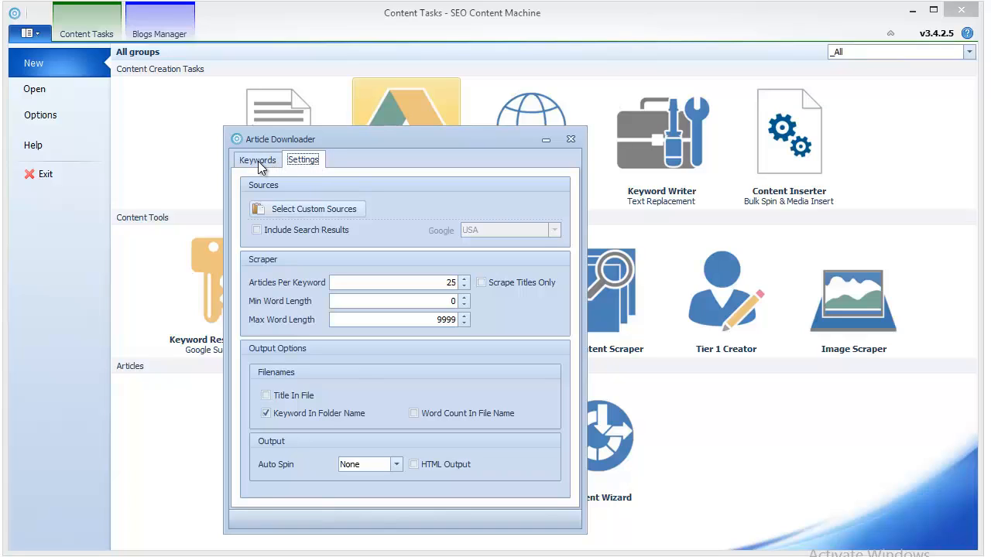
mouse_move(263, 163)
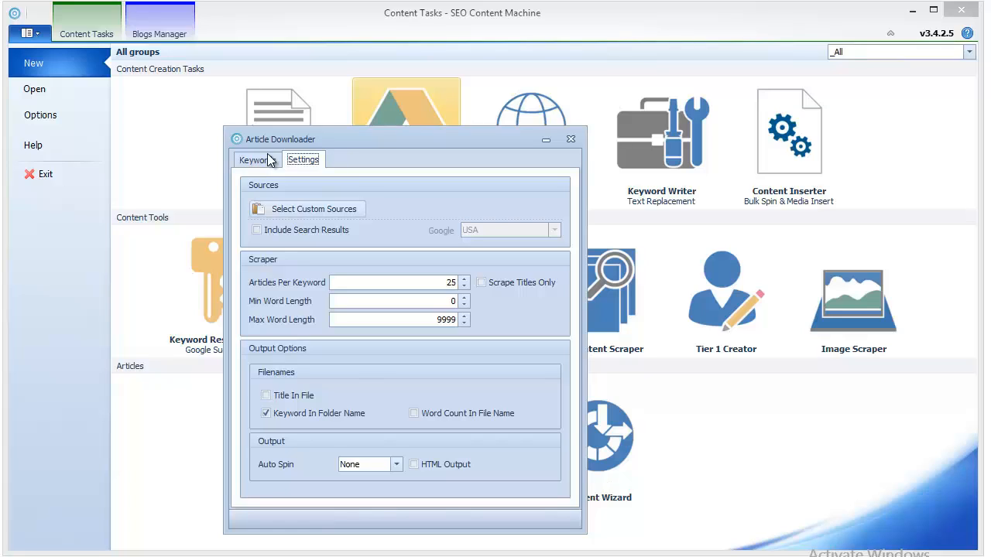
mouse_move(272, 160)
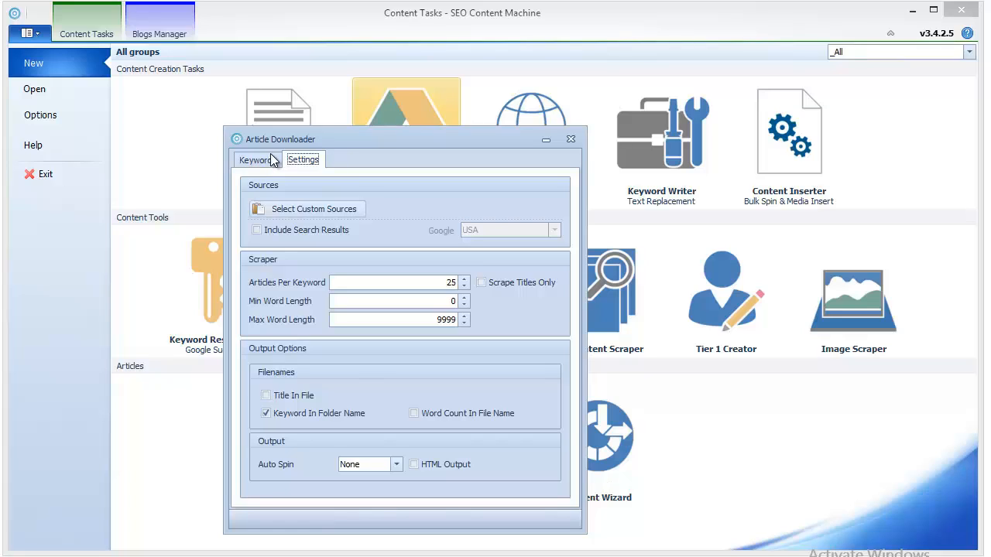
mouse_move(273, 164)
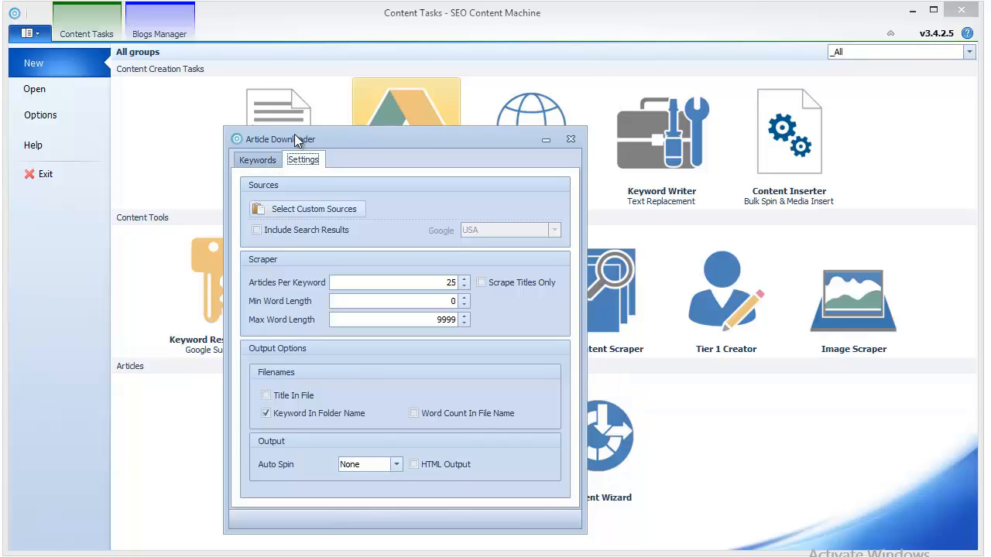
drag(294, 139, 267, 105)
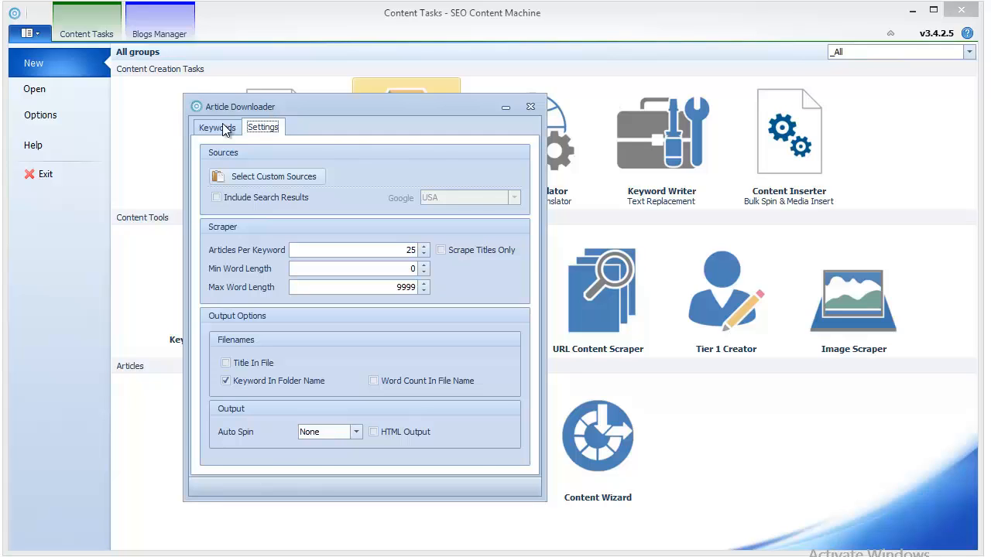
Step: Set the save folder to C:\Articles\Articles2 for keywords loan, payday loan and cash advance
click(521, 152)
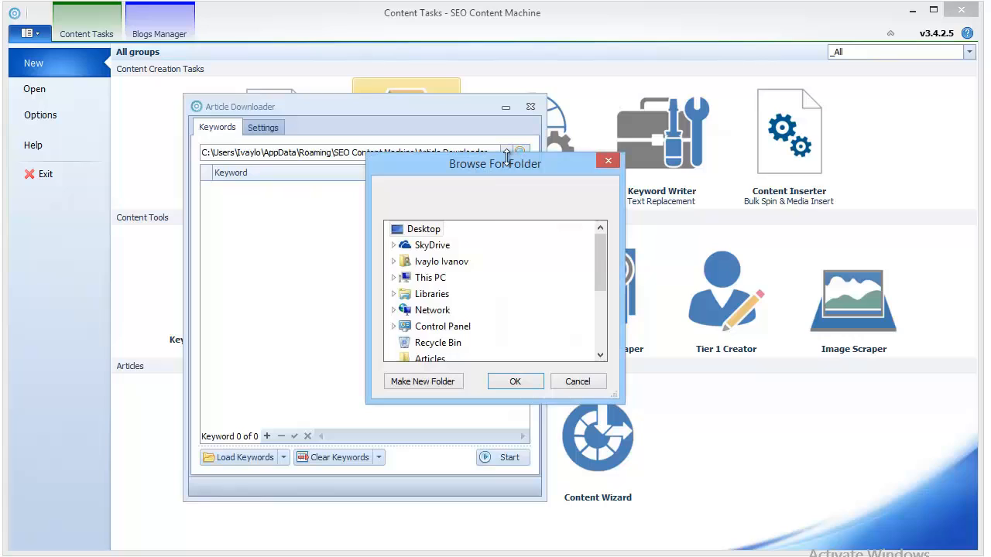
mouse_move(594, 284)
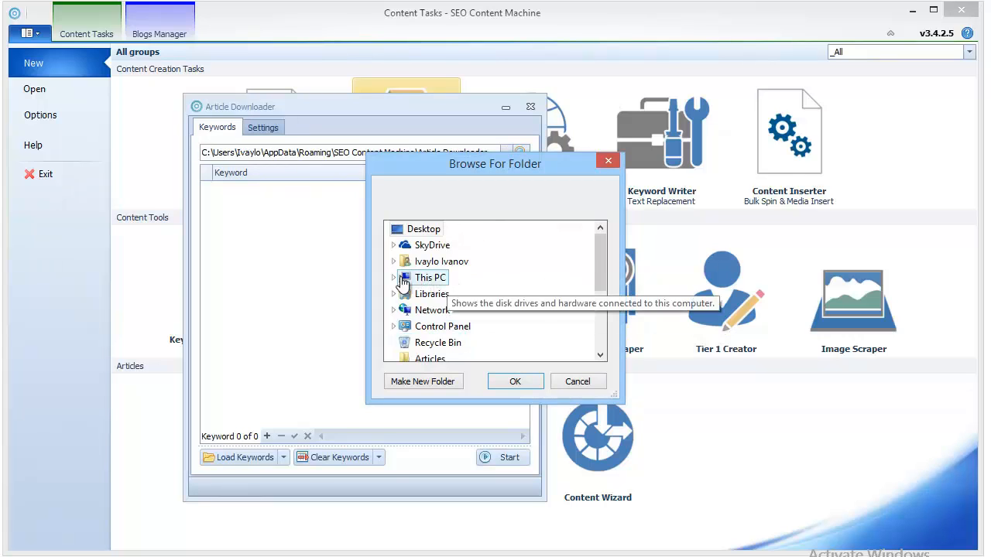
click(403, 278)
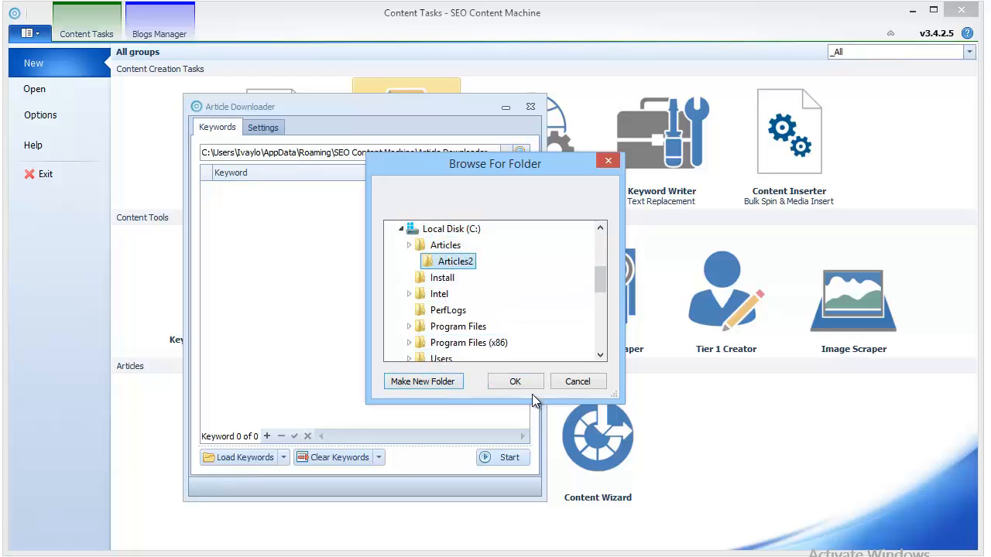
click(515, 381)
text(cash advance)
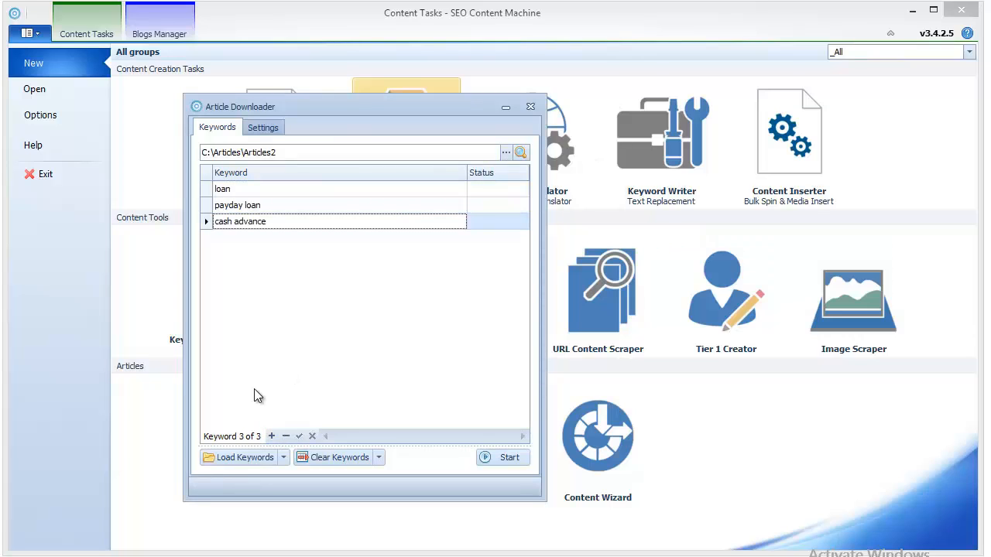
mouse_move(275, 165)
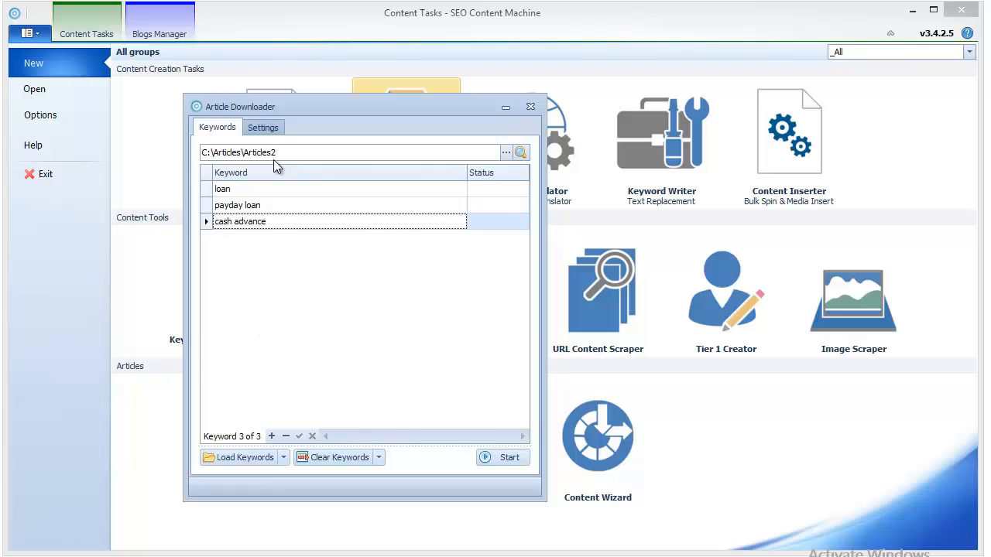
Step: Set 10 articles per keyword, 400 minimum word length and 850 maximum in scraper settings
click(264, 127)
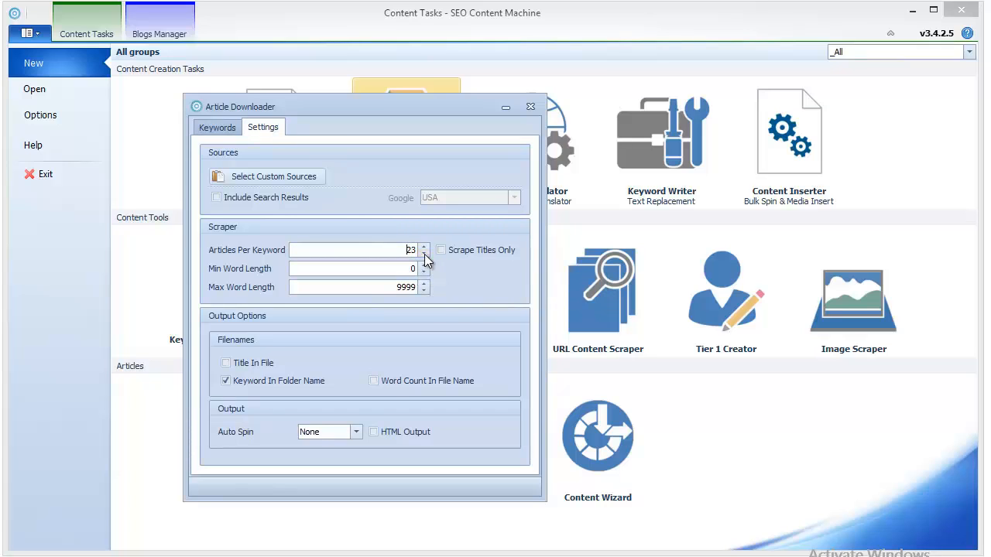
click(425, 254)
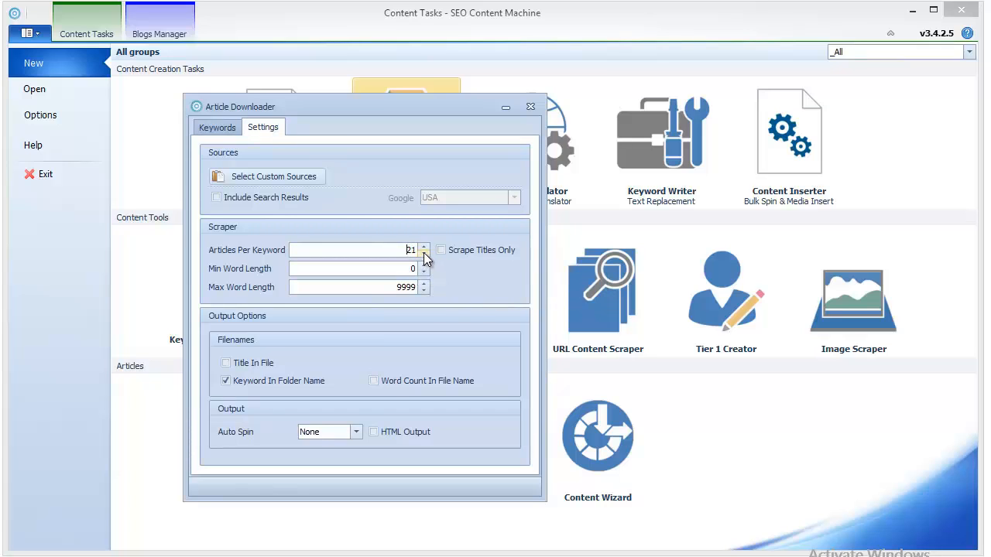
click(424, 254)
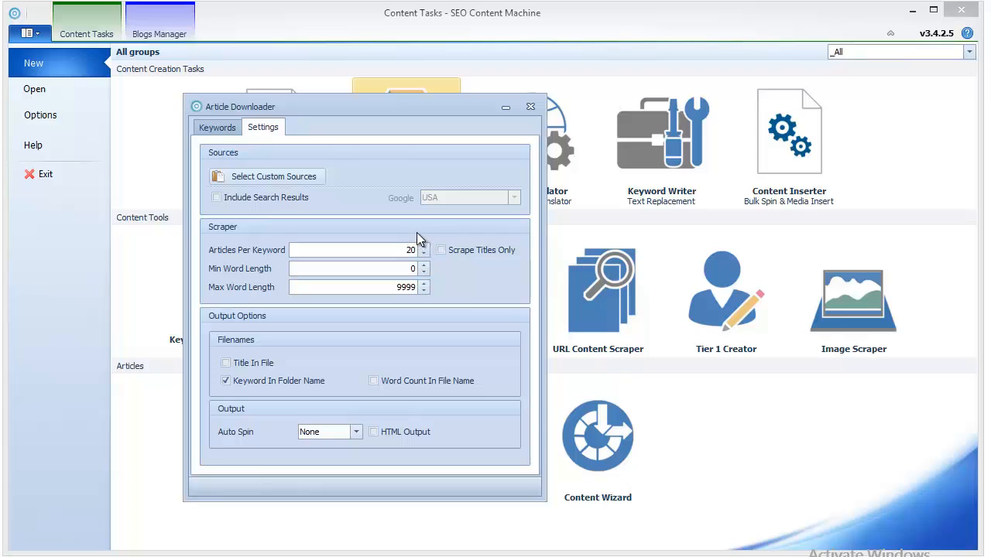
mouse_move(424, 235)
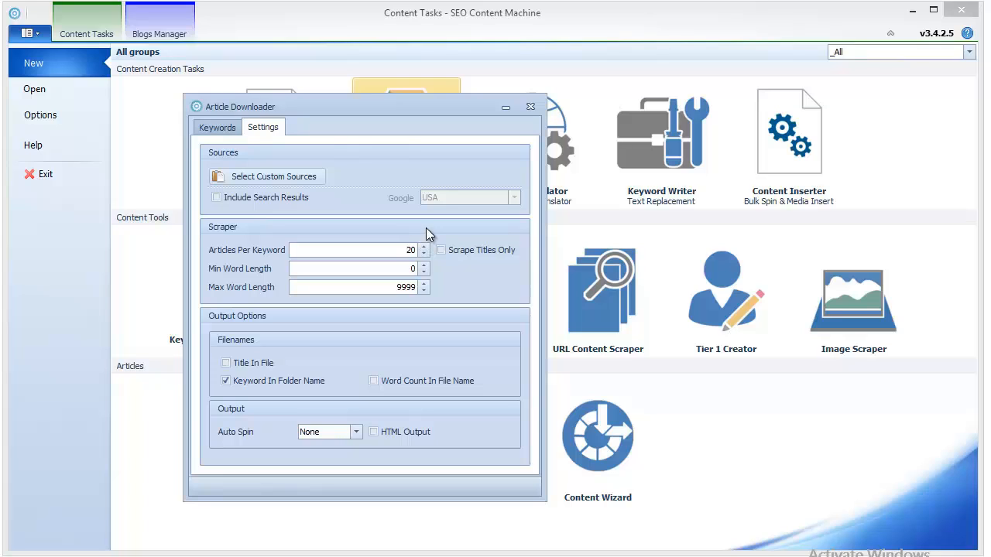
mouse_move(424, 254)
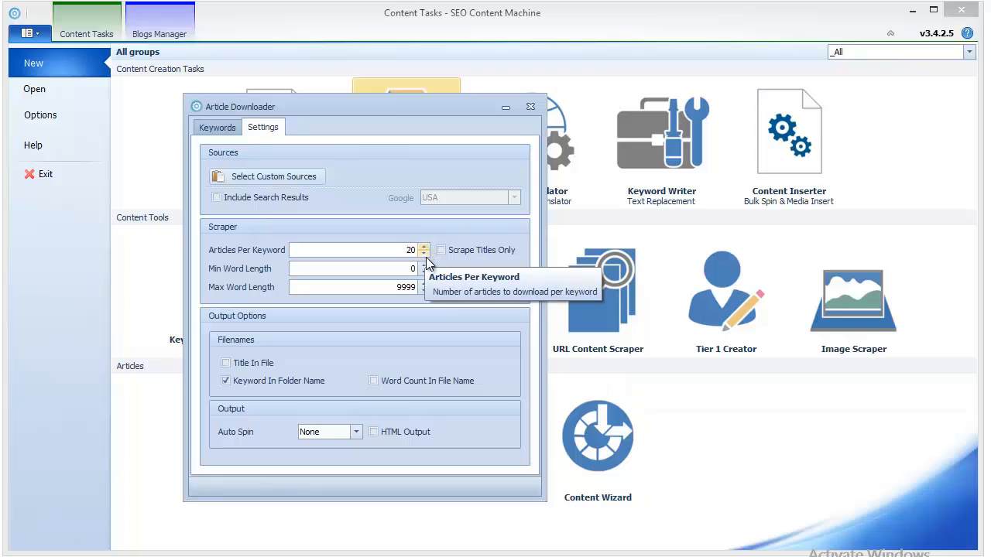
click(425, 248)
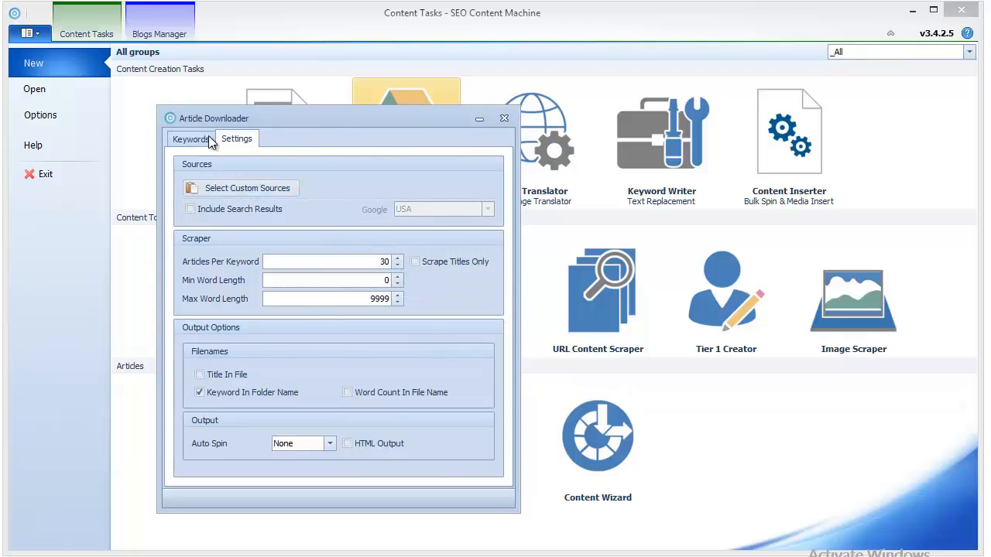
click(397, 265)
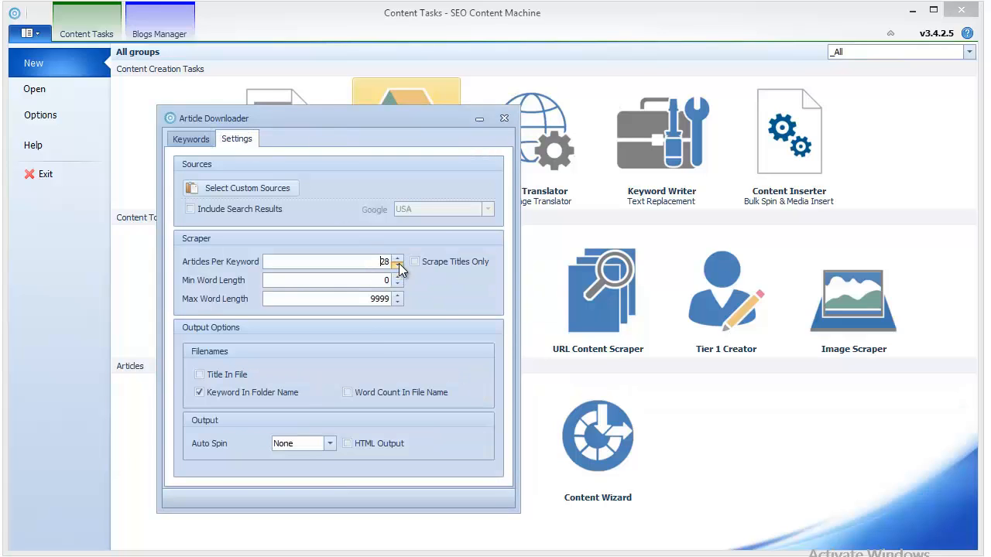
click(396, 266)
text(10)
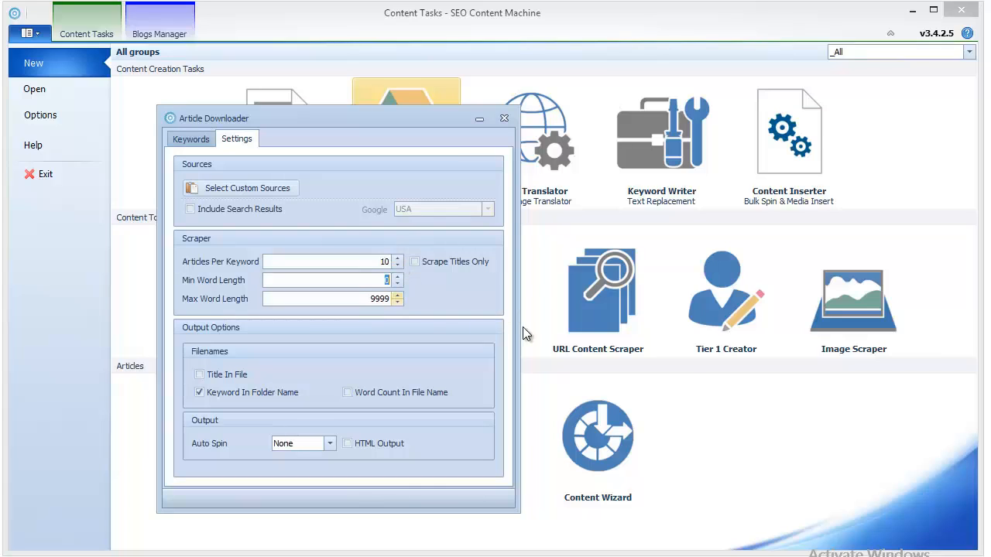
mouse_move(526, 333)
text(400)
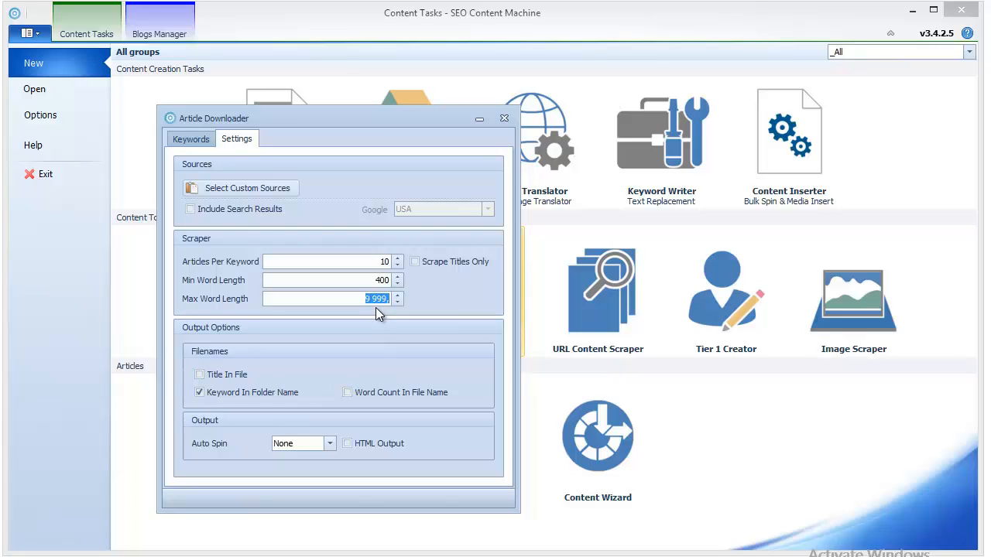
text(850,)
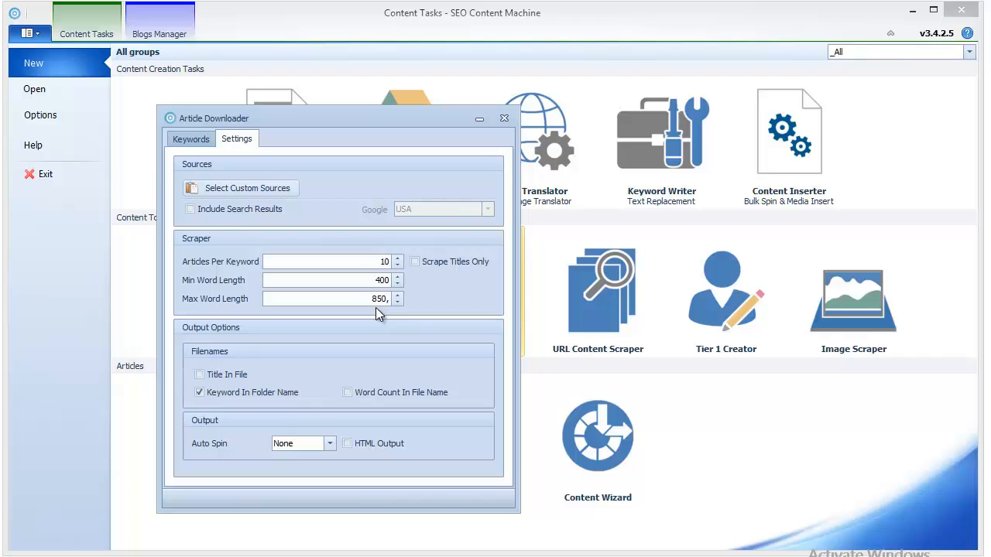
Step: Enable search results as a source and review the Internal Sources list, toggling ezinearticles.com
click(189, 209)
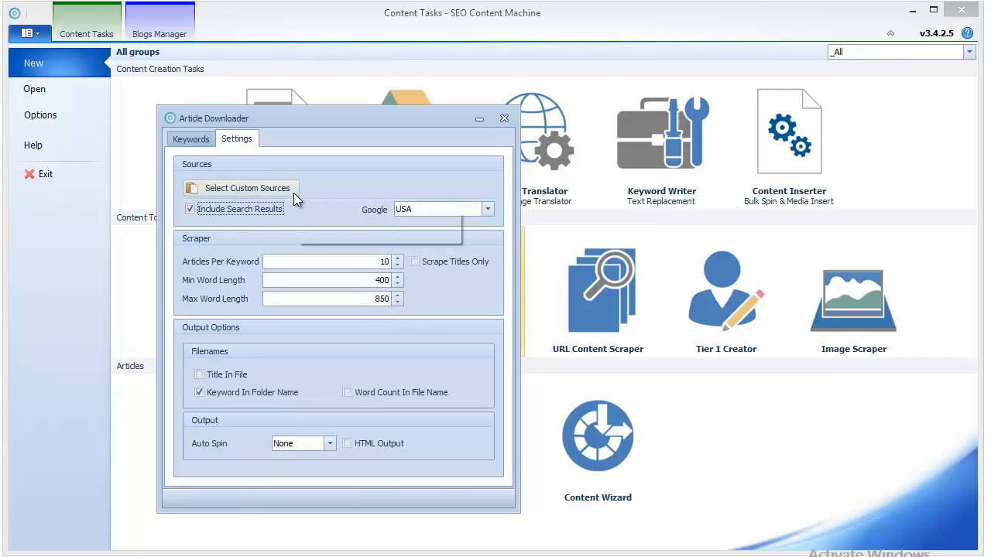
mouse_move(441, 209)
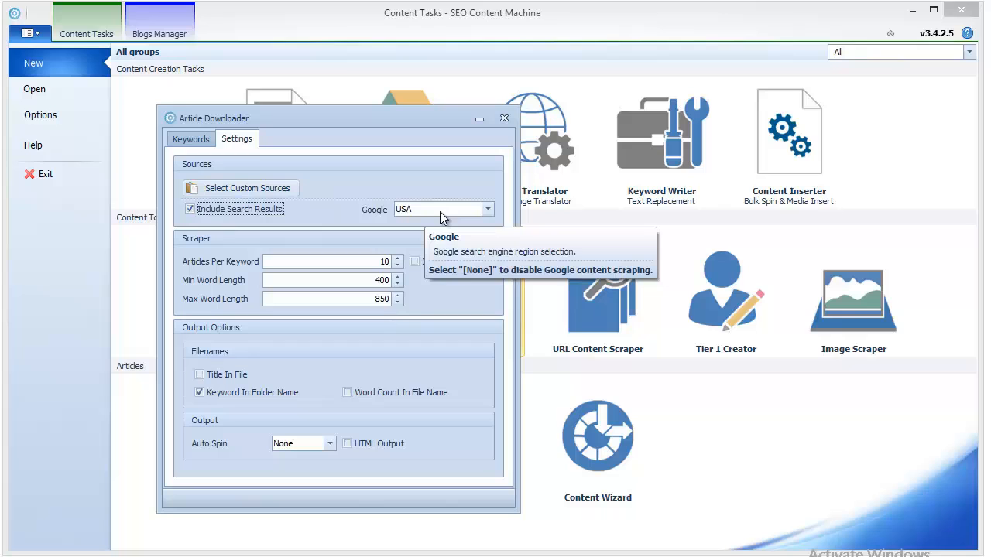
click(248, 187)
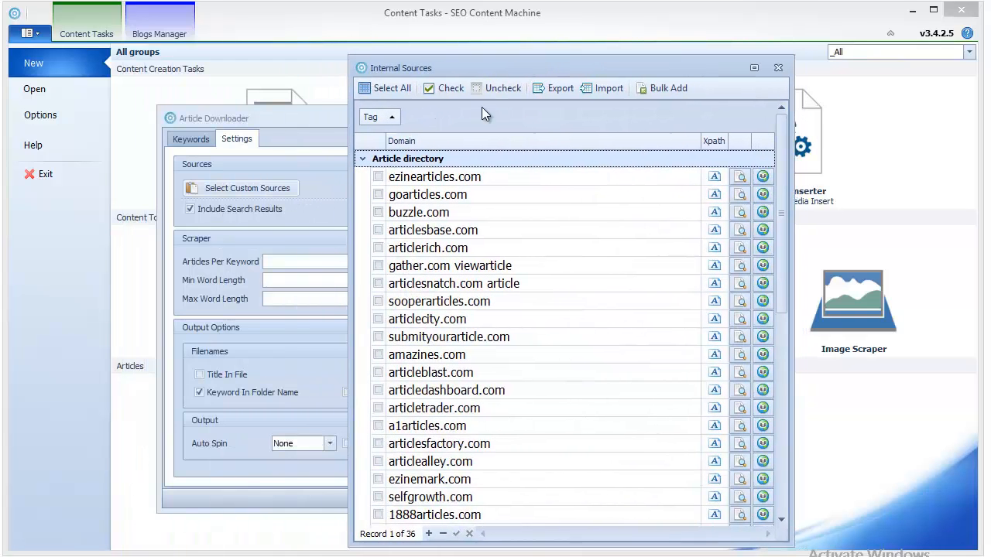
scroll(down, 3)
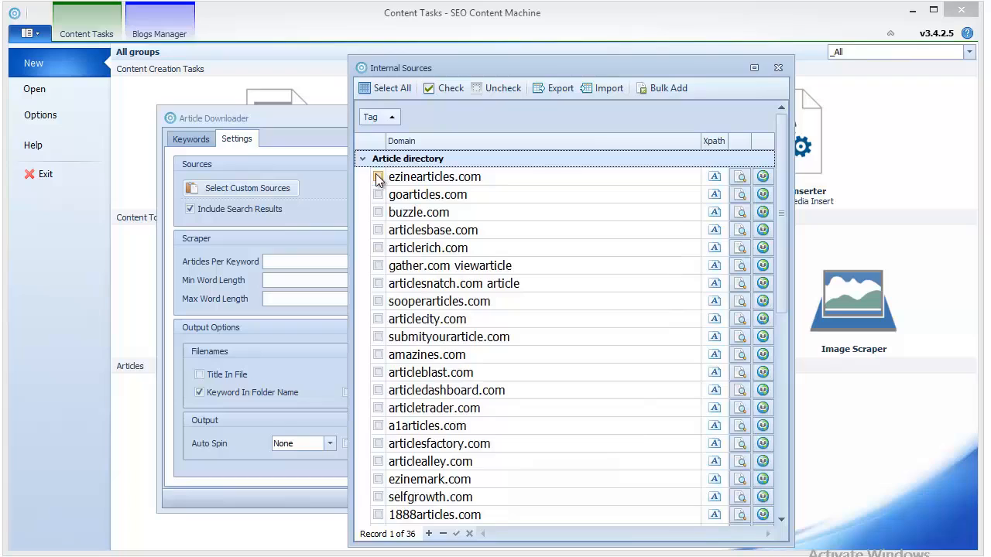
click(378, 390)
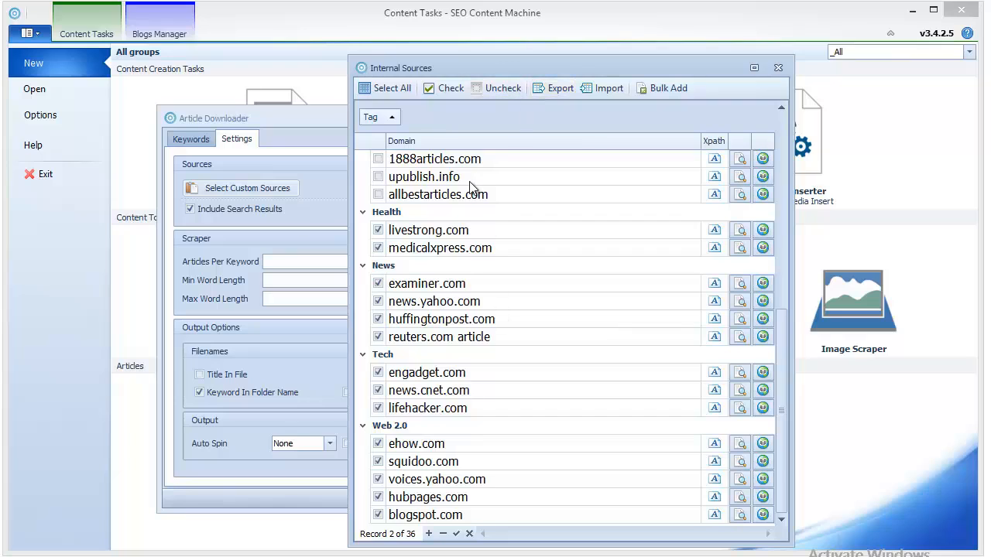
drag(403, 68, 306, 83)
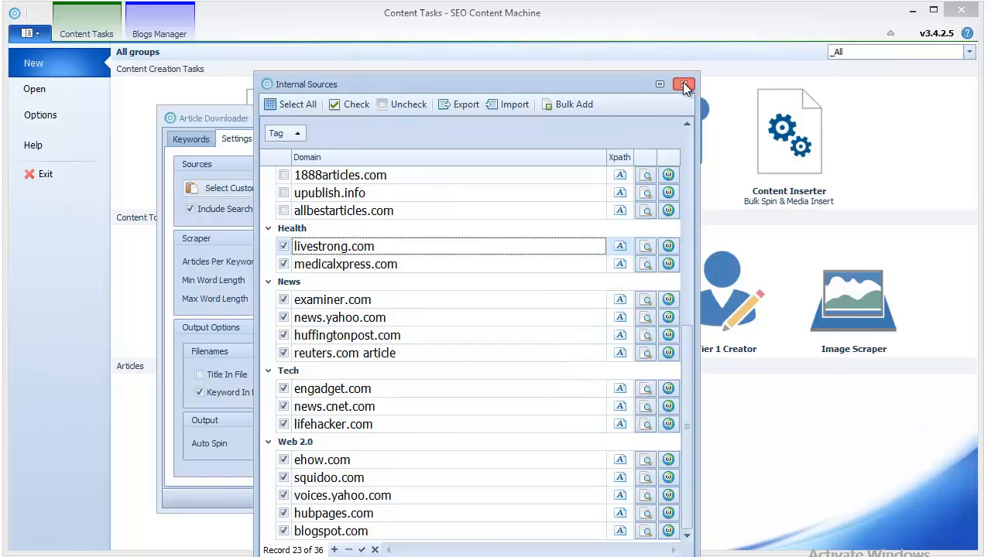
Step: Close the sources list and set Auto Spin to Spin Rewriter in the downloader settings
click(684, 83)
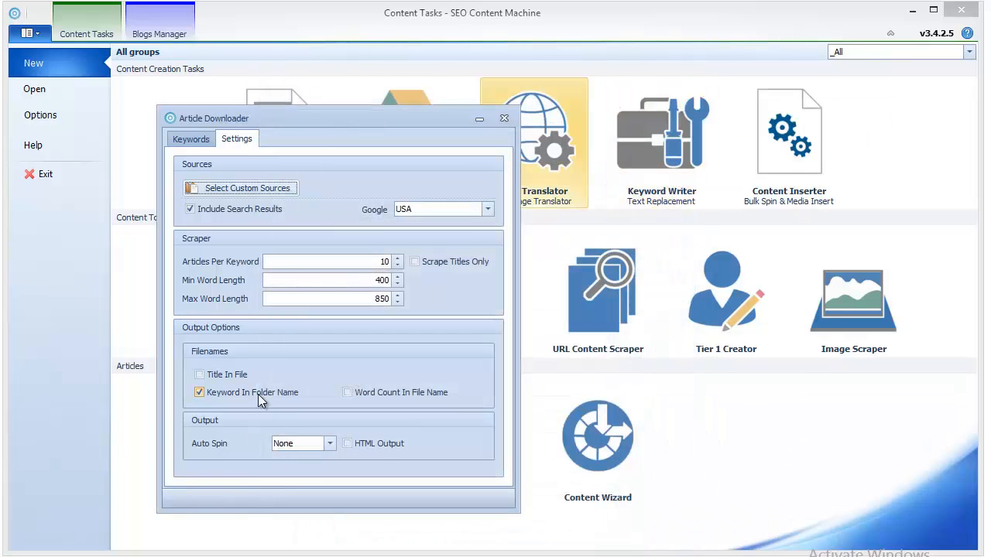
click(190, 139)
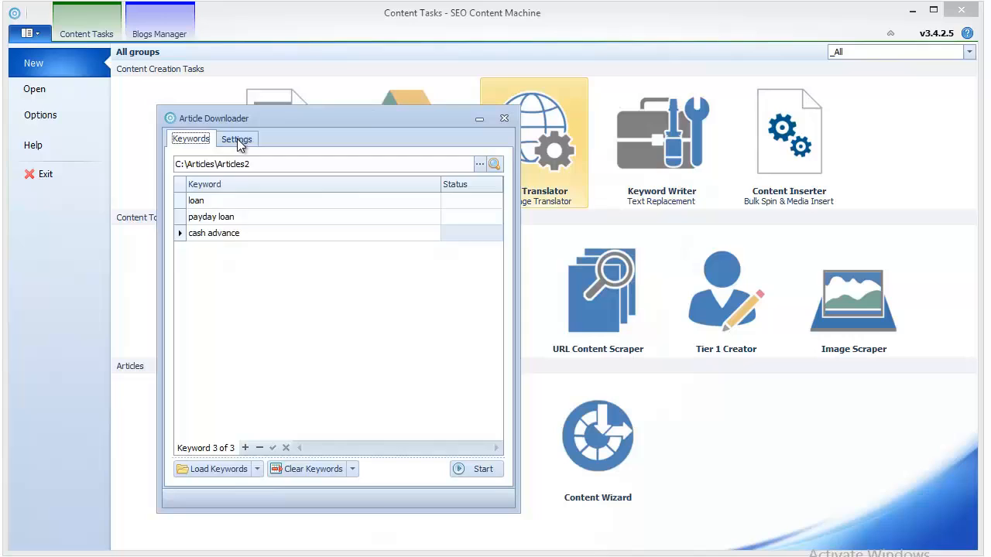
click(236, 139)
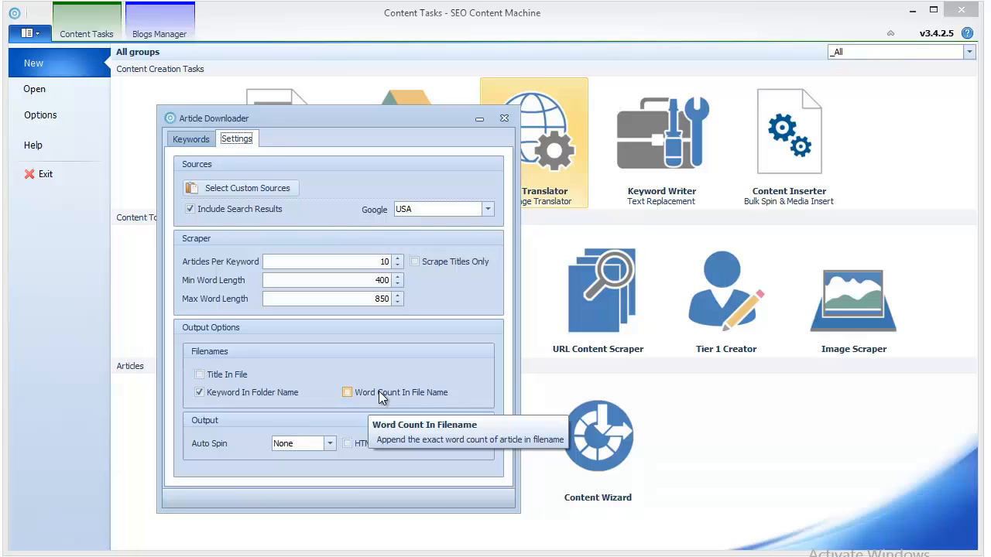
mouse_move(328, 443)
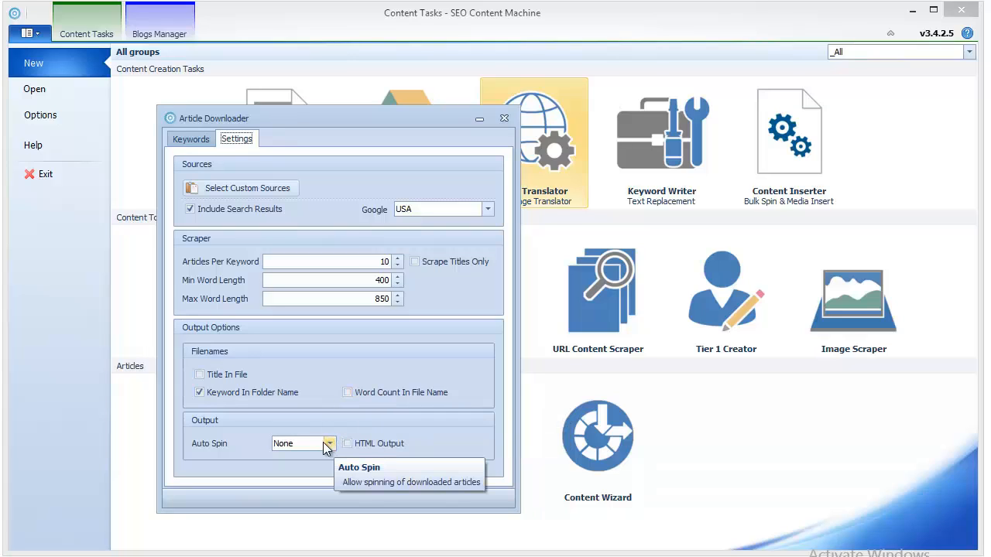
click(328, 443)
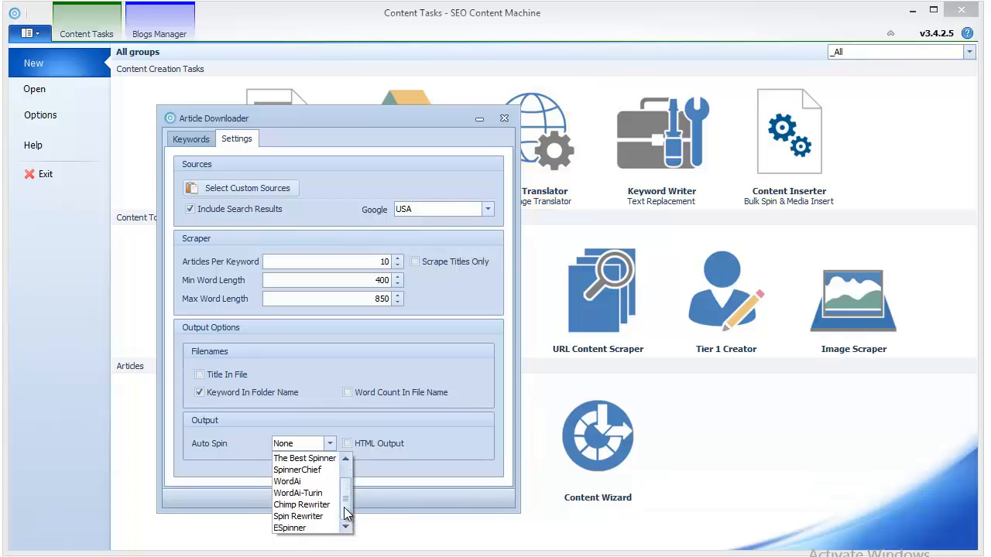
mouse_move(347, 523)
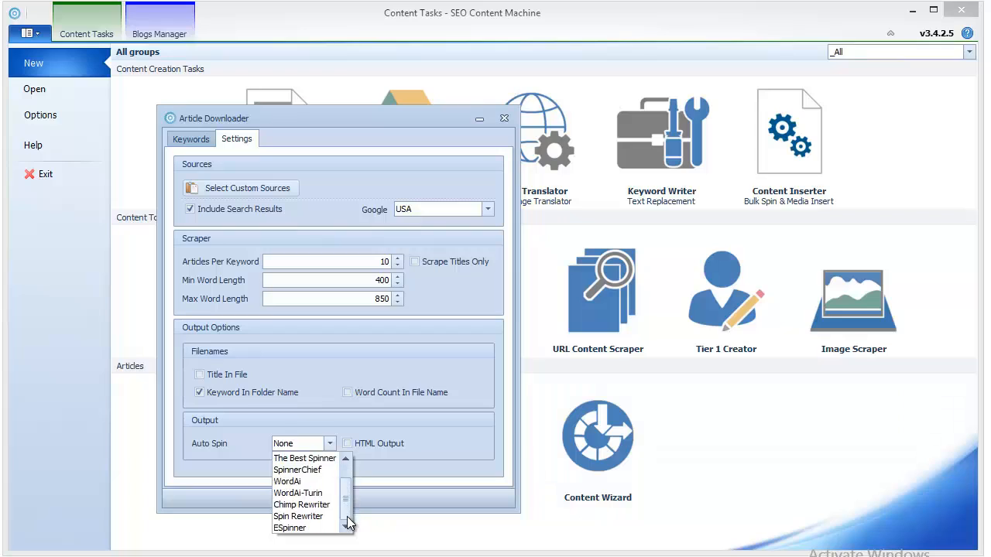
click(297, 517)
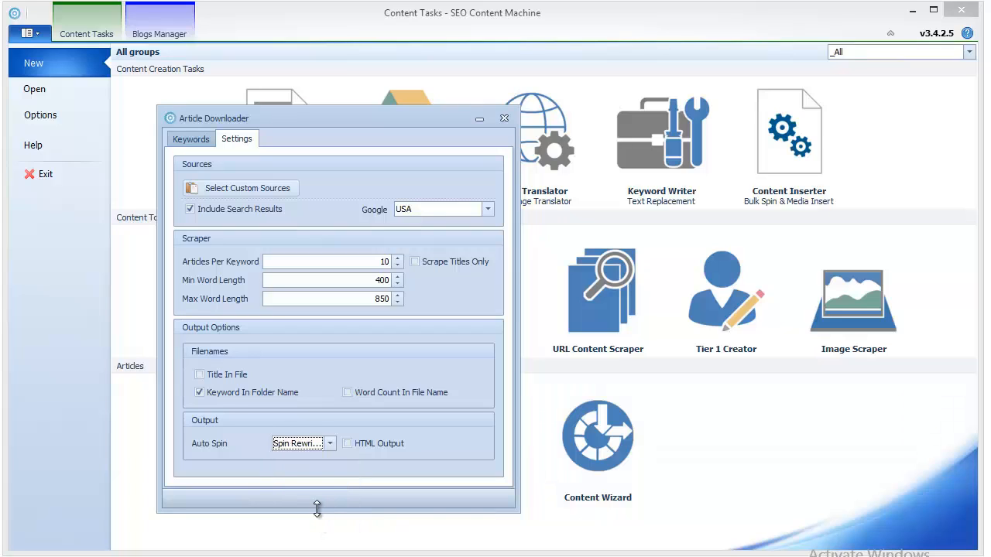
mouse_move(358, 477)
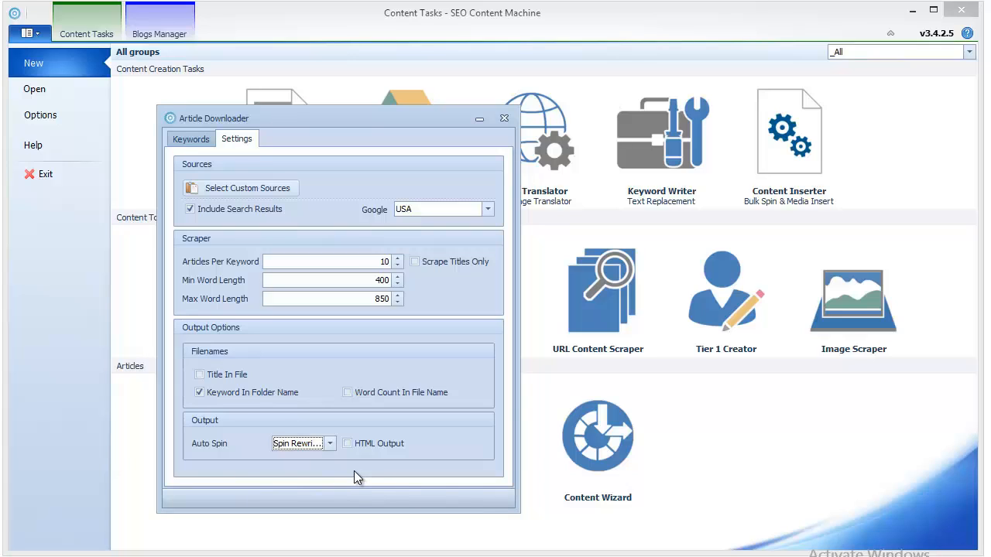
Step: Start the download, yielding 4, 9 and 1 articles for loan, payday loan and cash advance
click(191, 139)
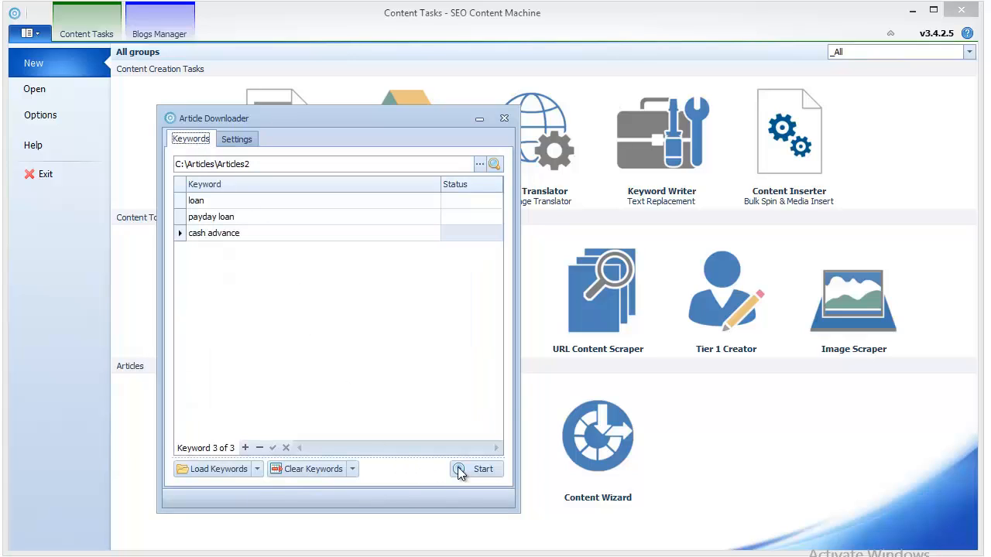
click(477, 469)
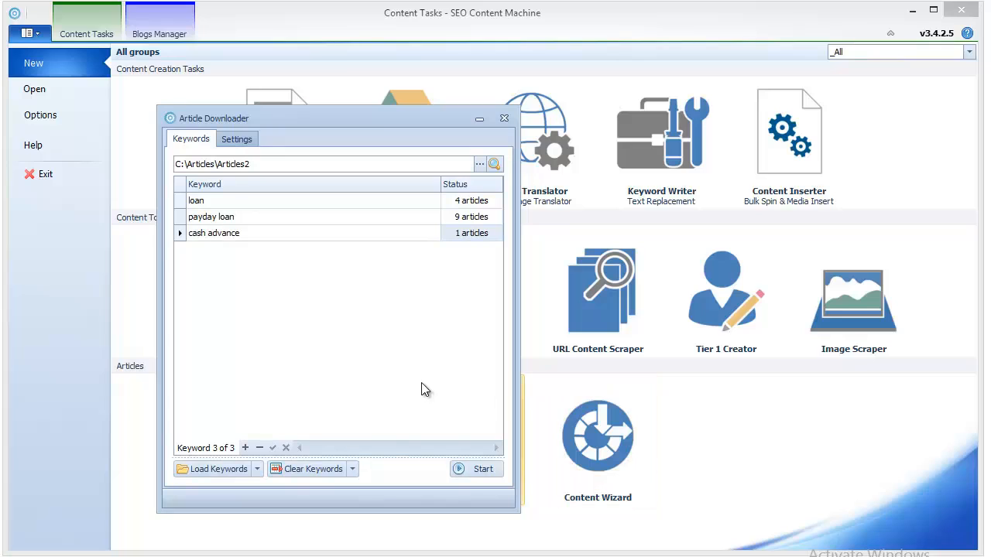
mouse_move(375, 217)
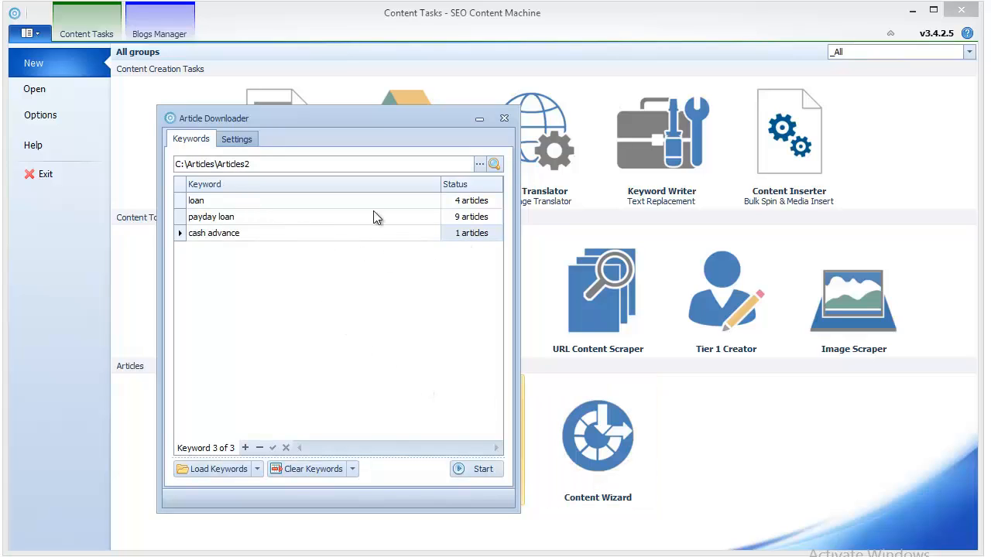
mouse_move(350, 224)
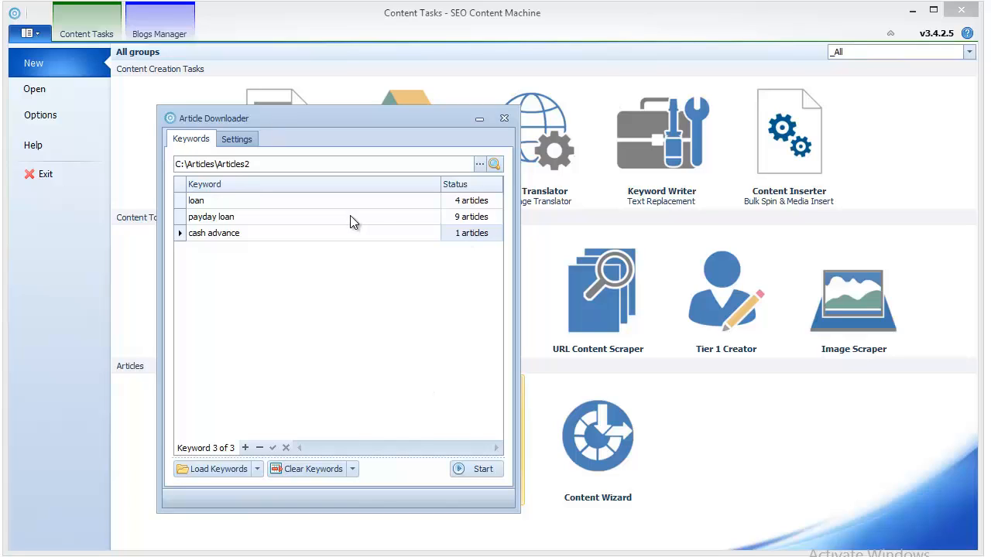
mouse_move(353, 219)
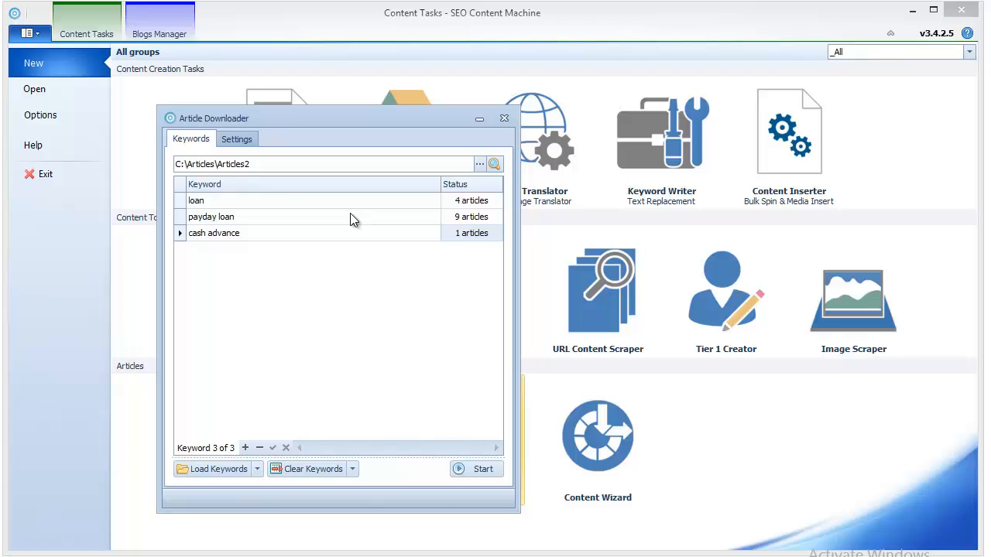
click(235, 139)
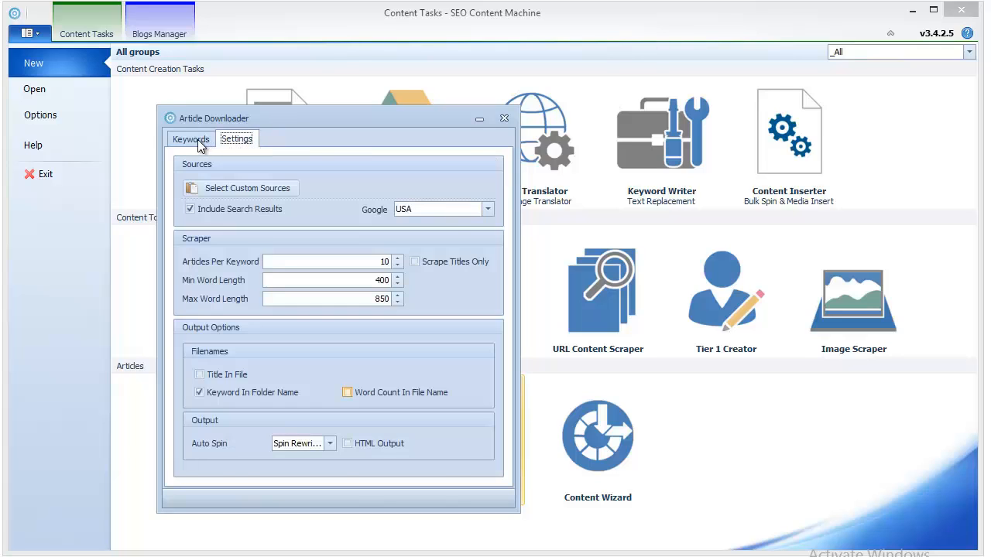
click(190, 139)
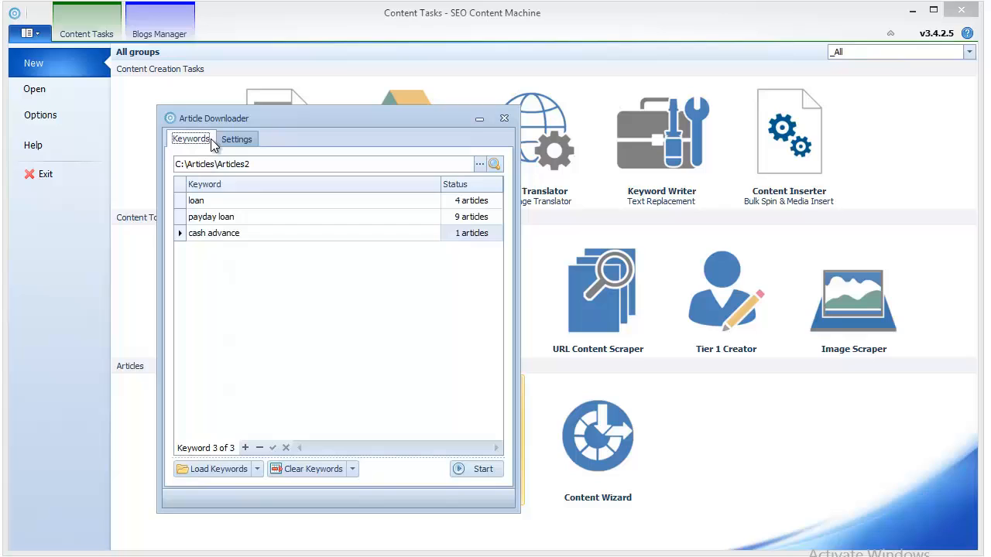
click(211, 217)
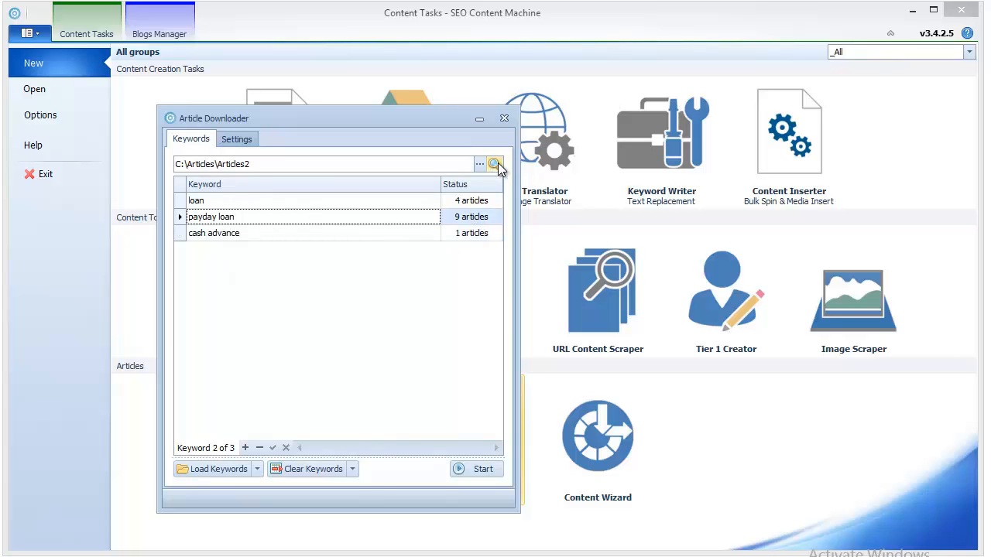
Step: View the '4 Things Not To Do With Credit Cards' article in Notepad in curly-brace spintax
click(495, 164)
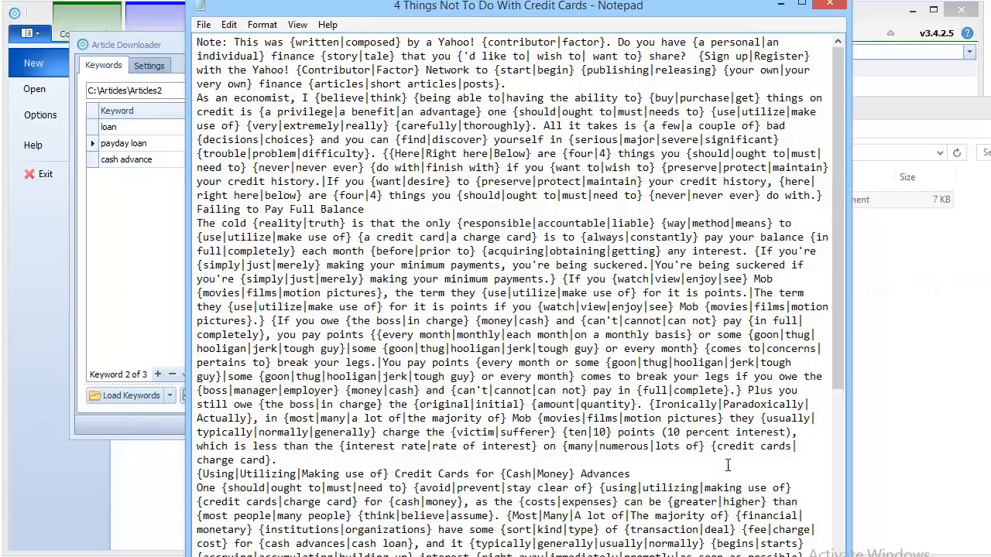
scroll(down, 3)
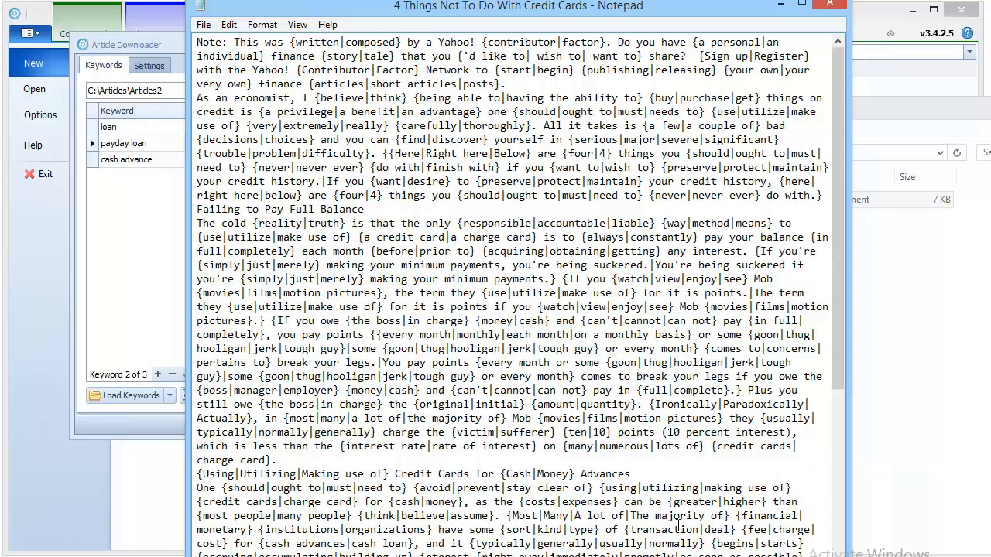
click(629, 474)
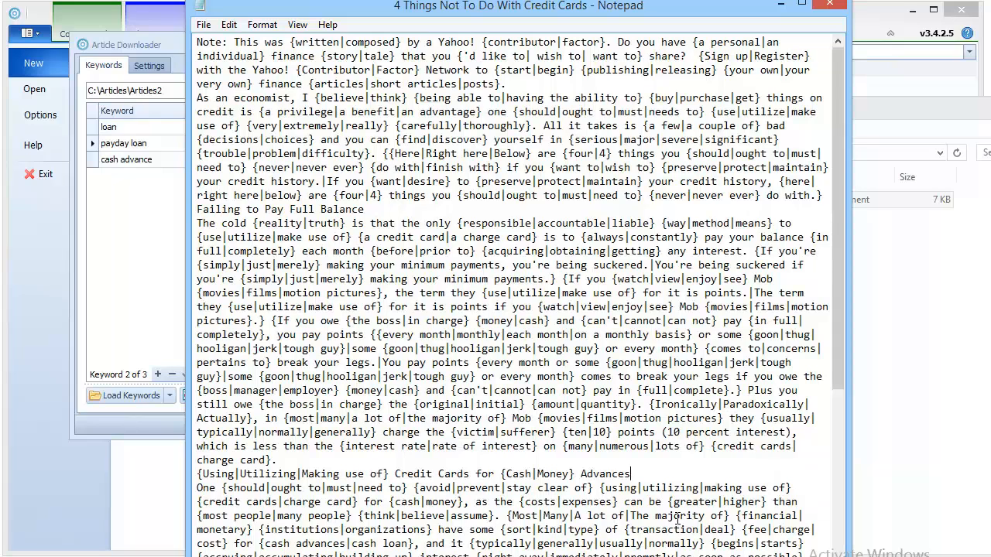